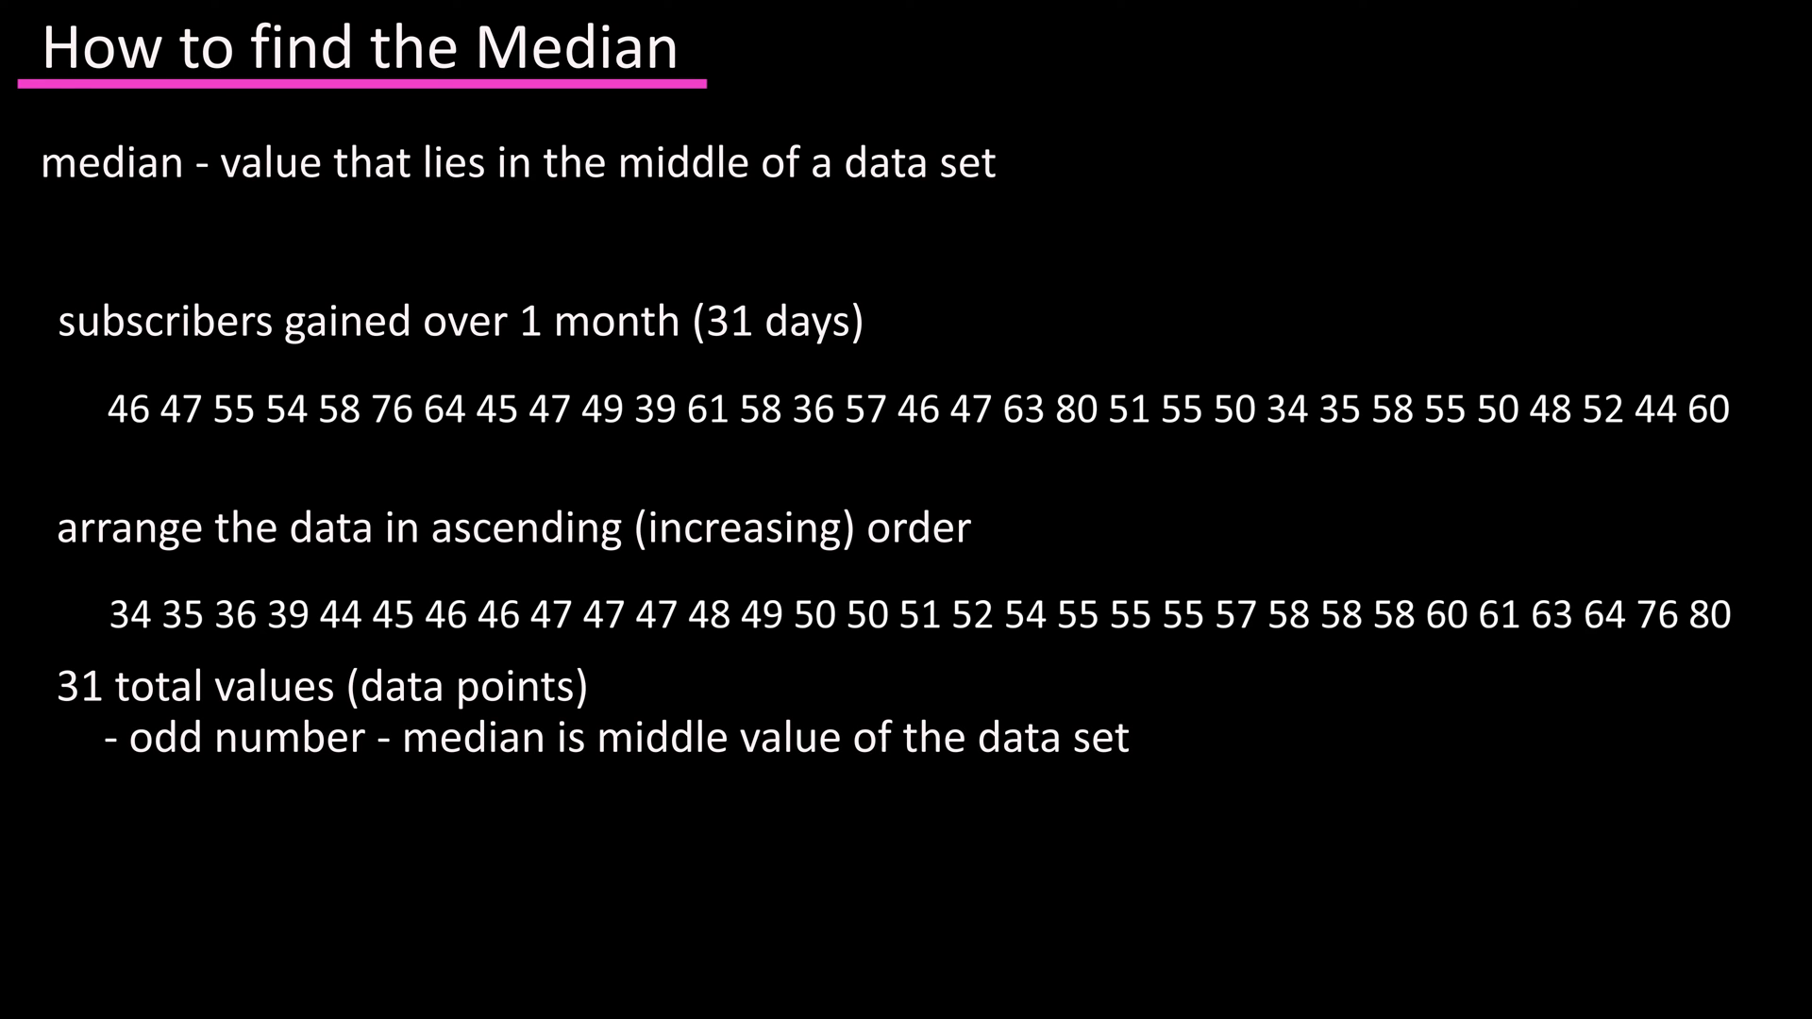
pyautogui.click(921, 614)
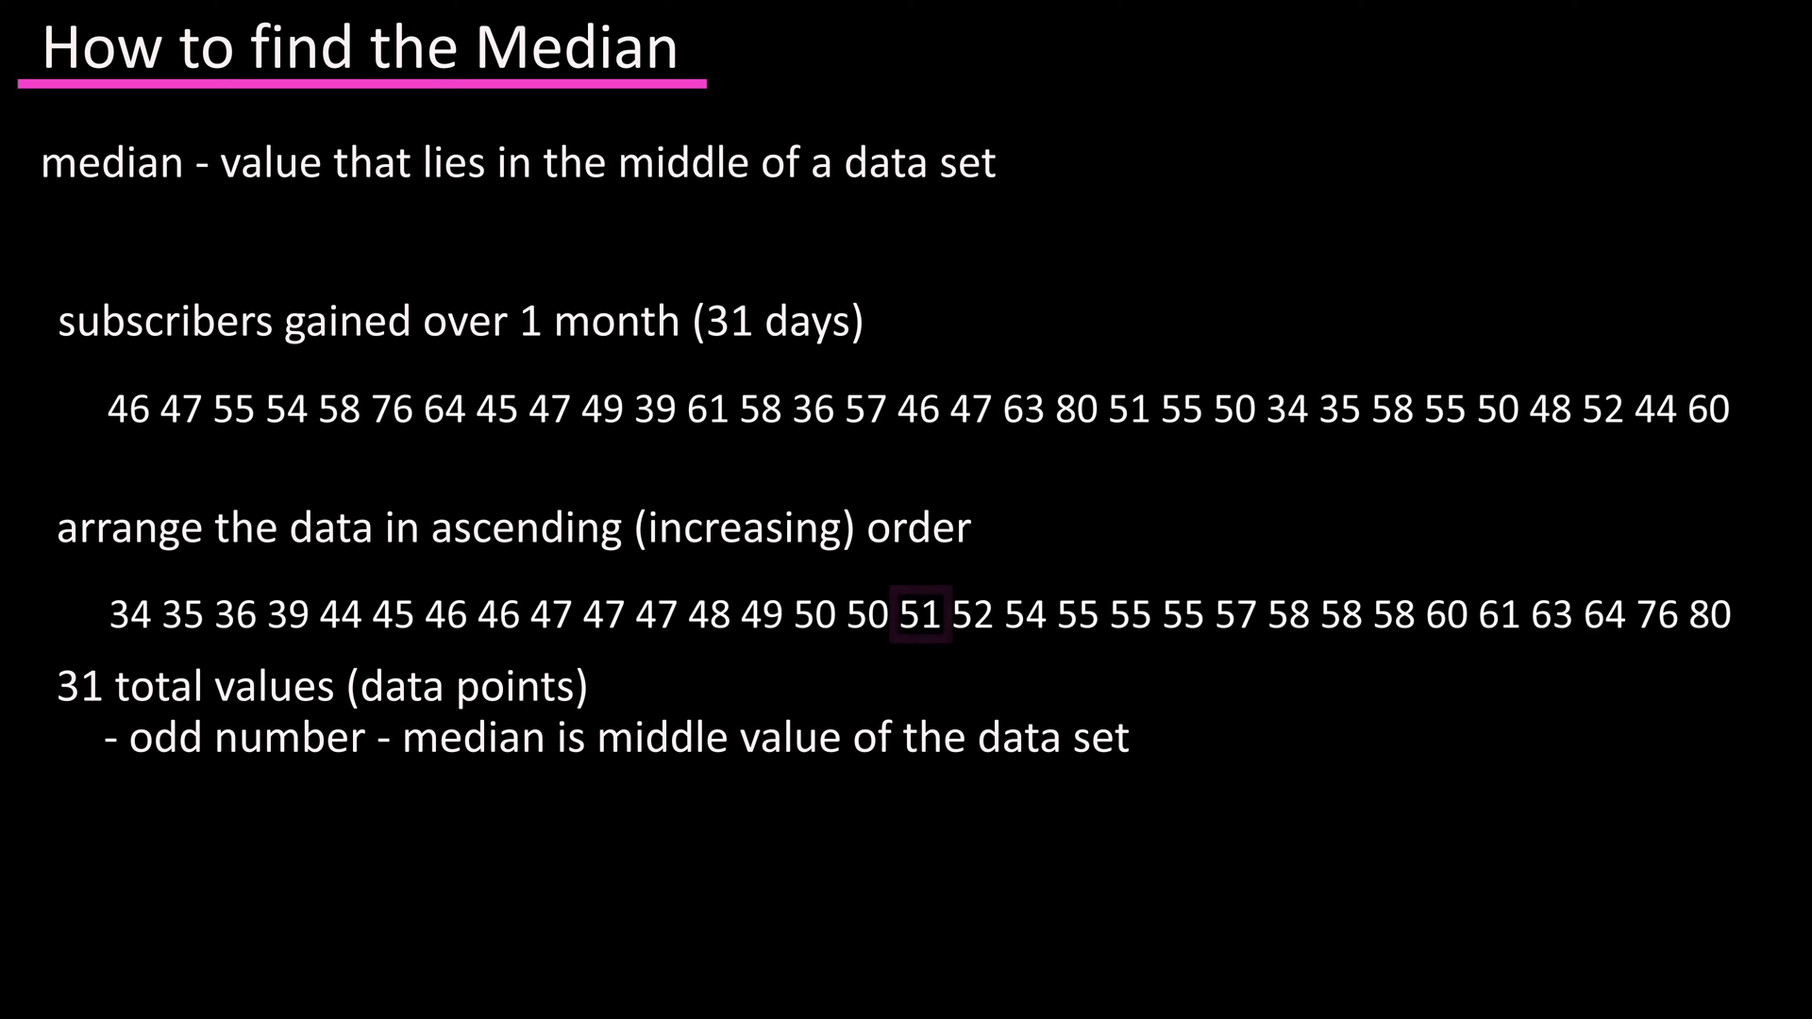